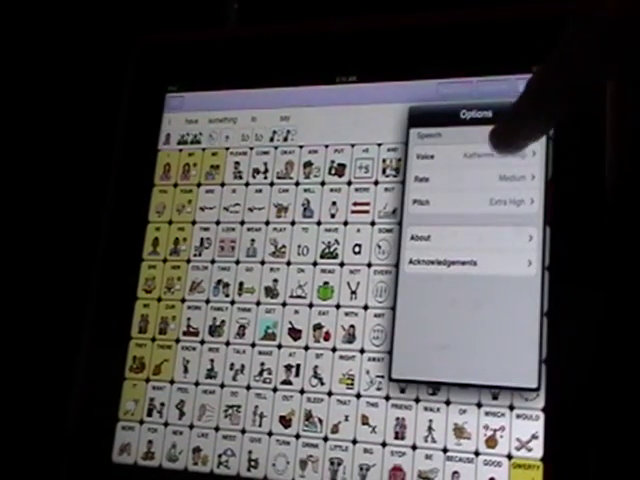
Select William (BR eng) as the speech voice, then reopen the voice list.
click(480, 157)
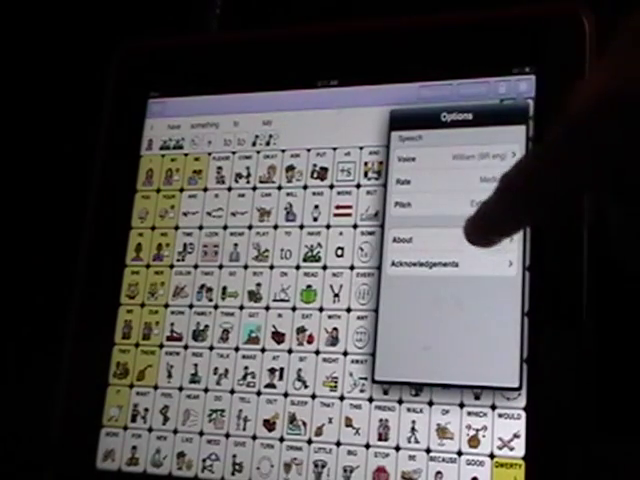
click(470, 152)
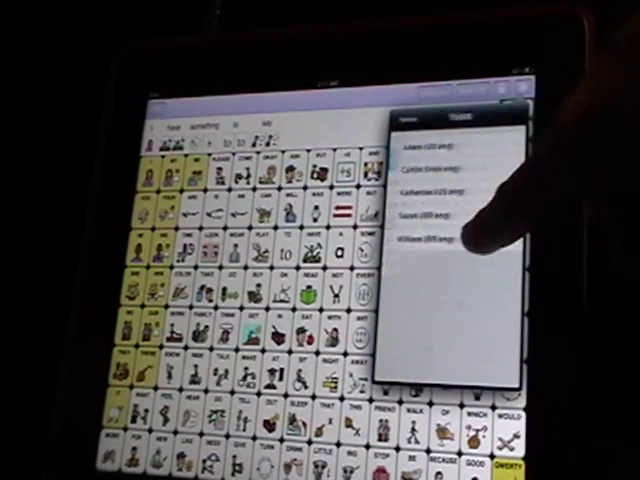